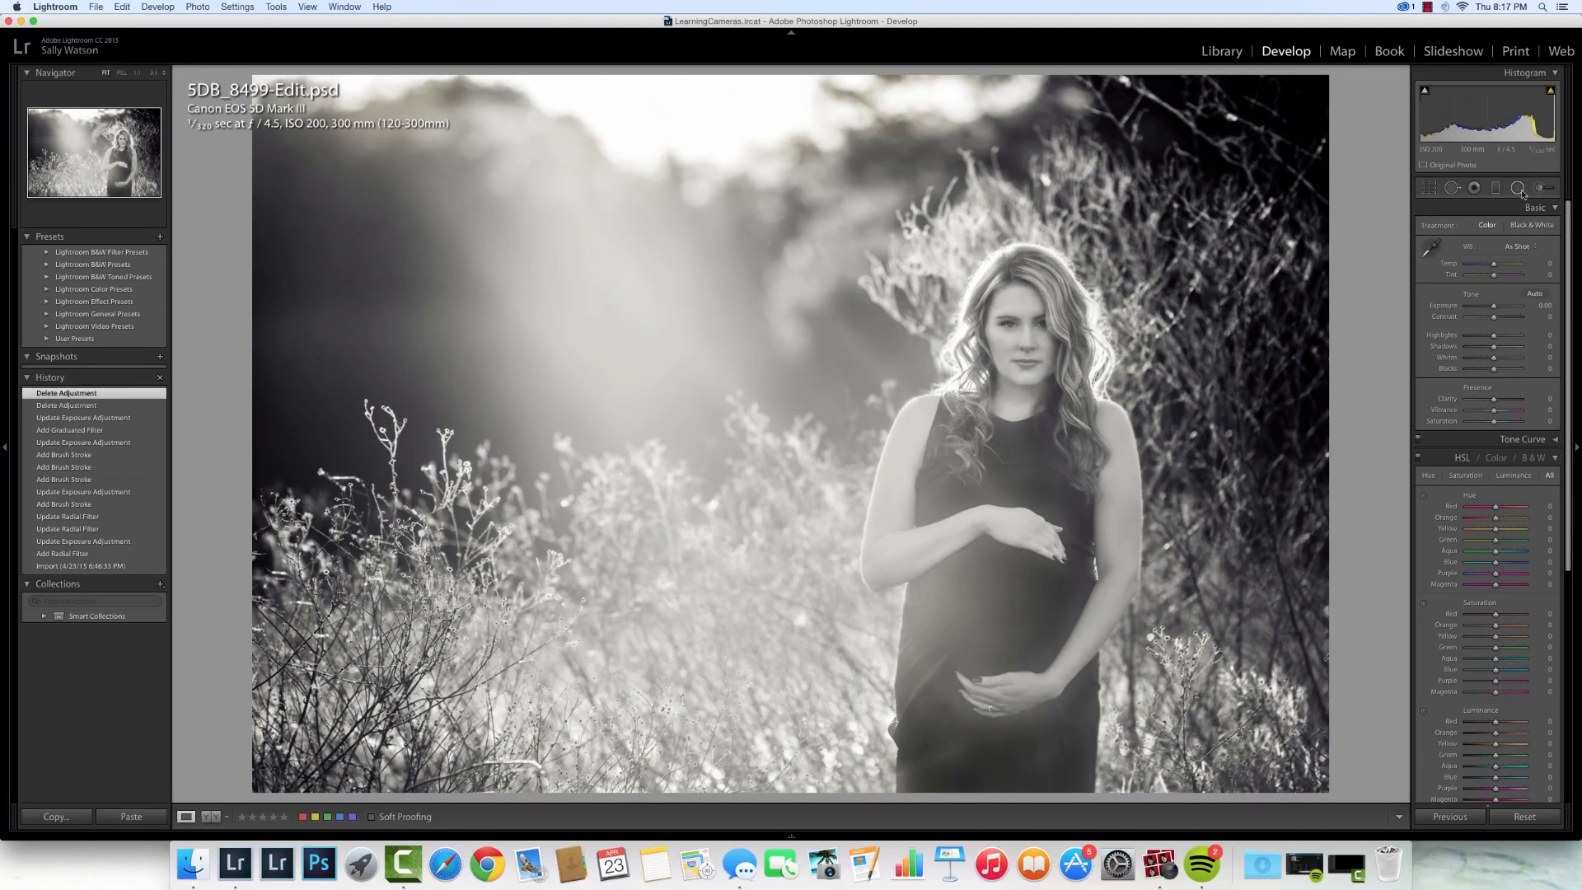
pyautogui.moveTo(1519, 188)
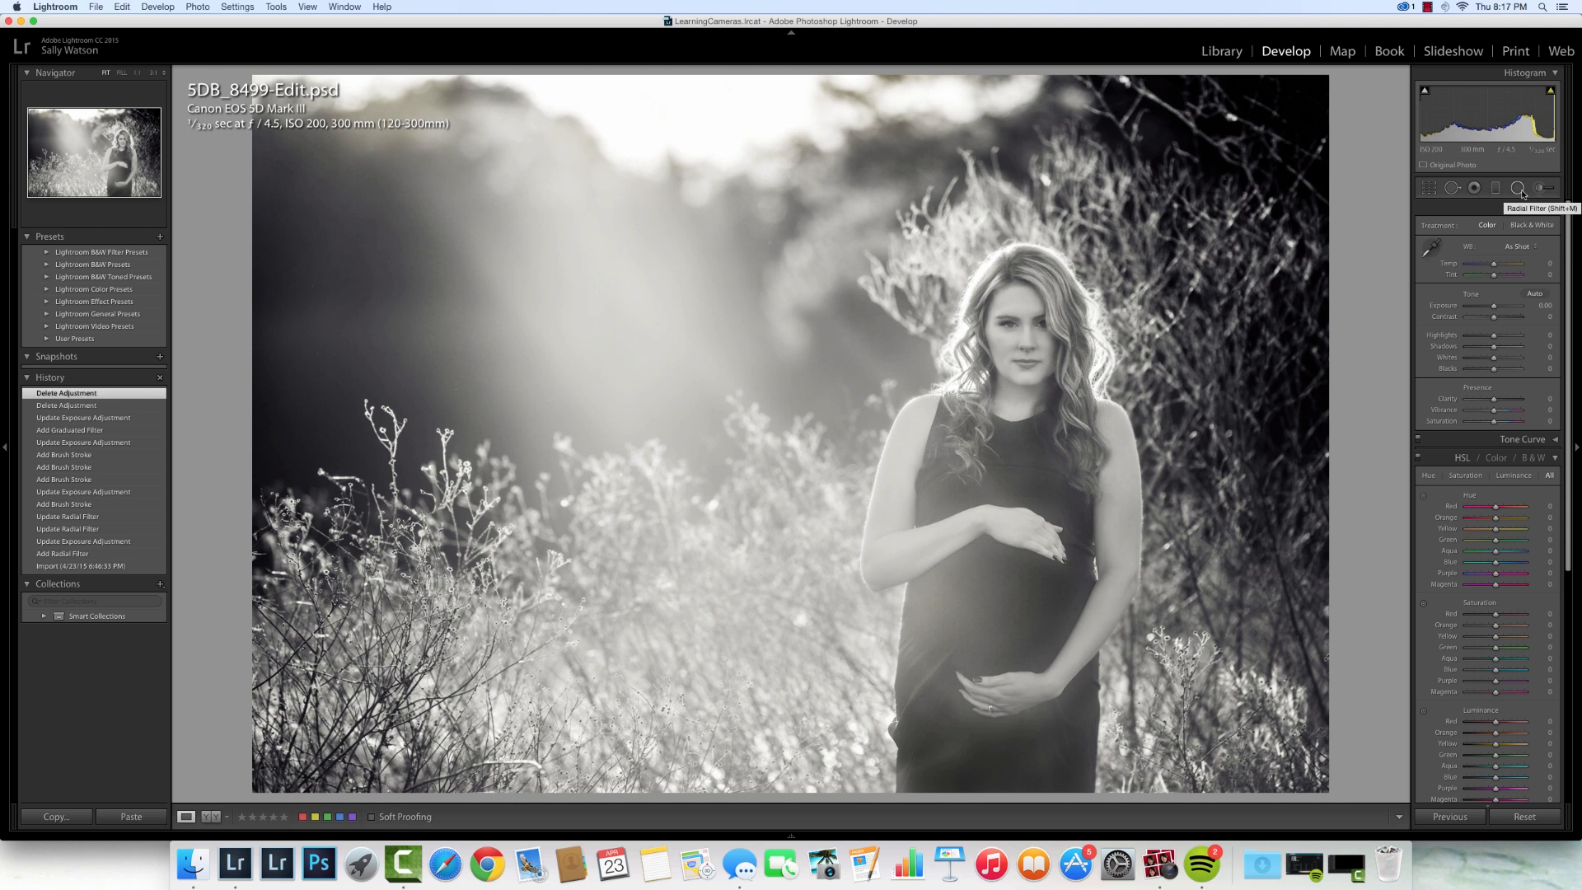
# - Start a new radial filter ready to draw around the pregnant woman
pyautogui.click(1544, 188)
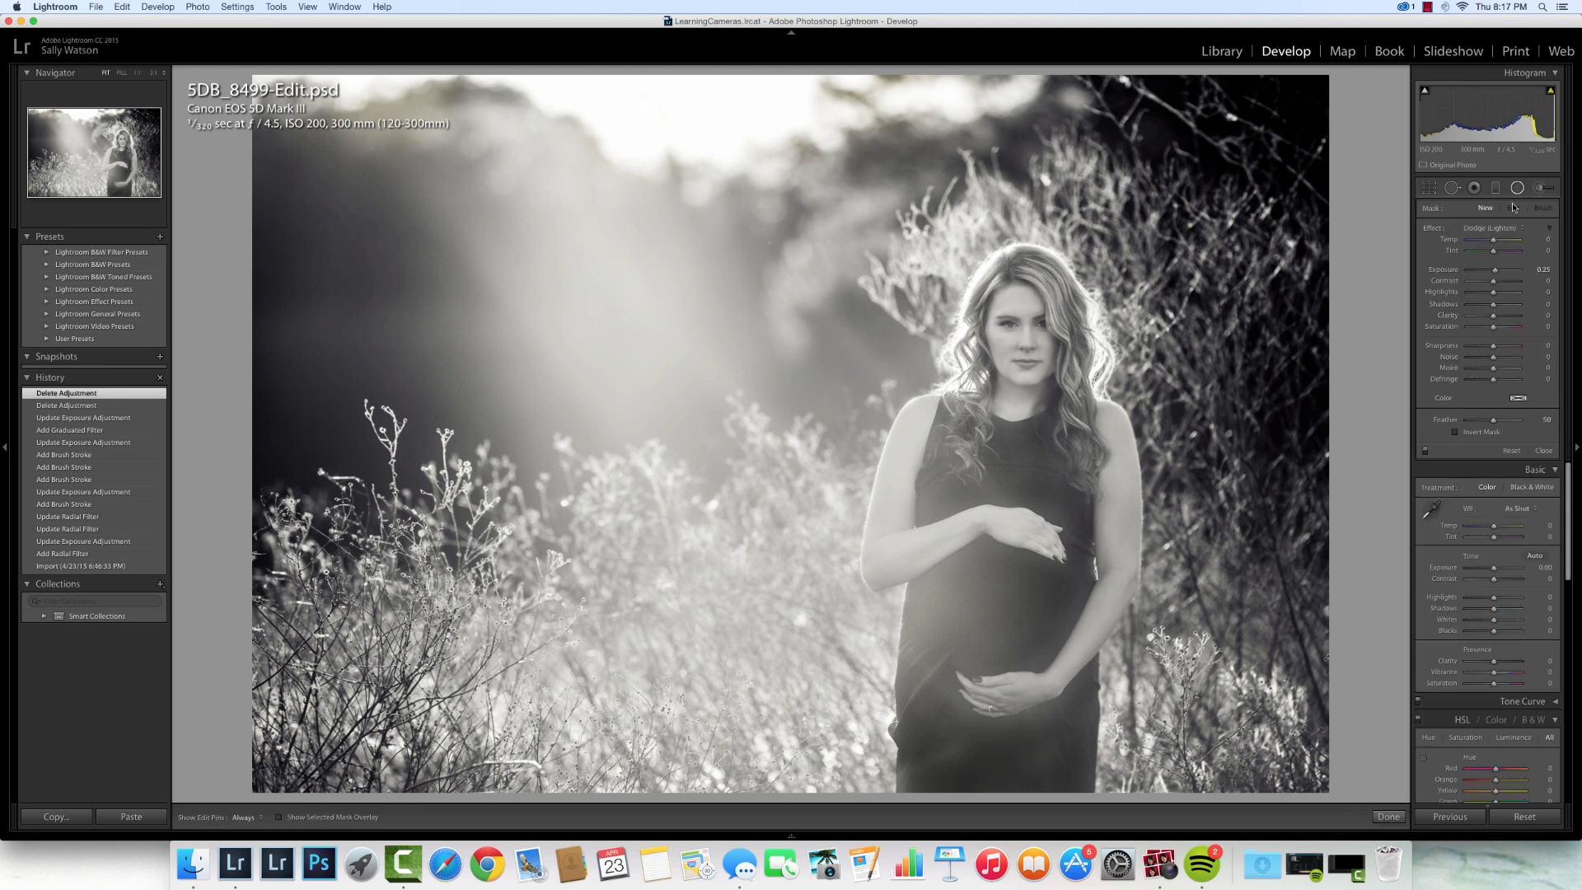
pyautogui.moveTo(1358, 268)
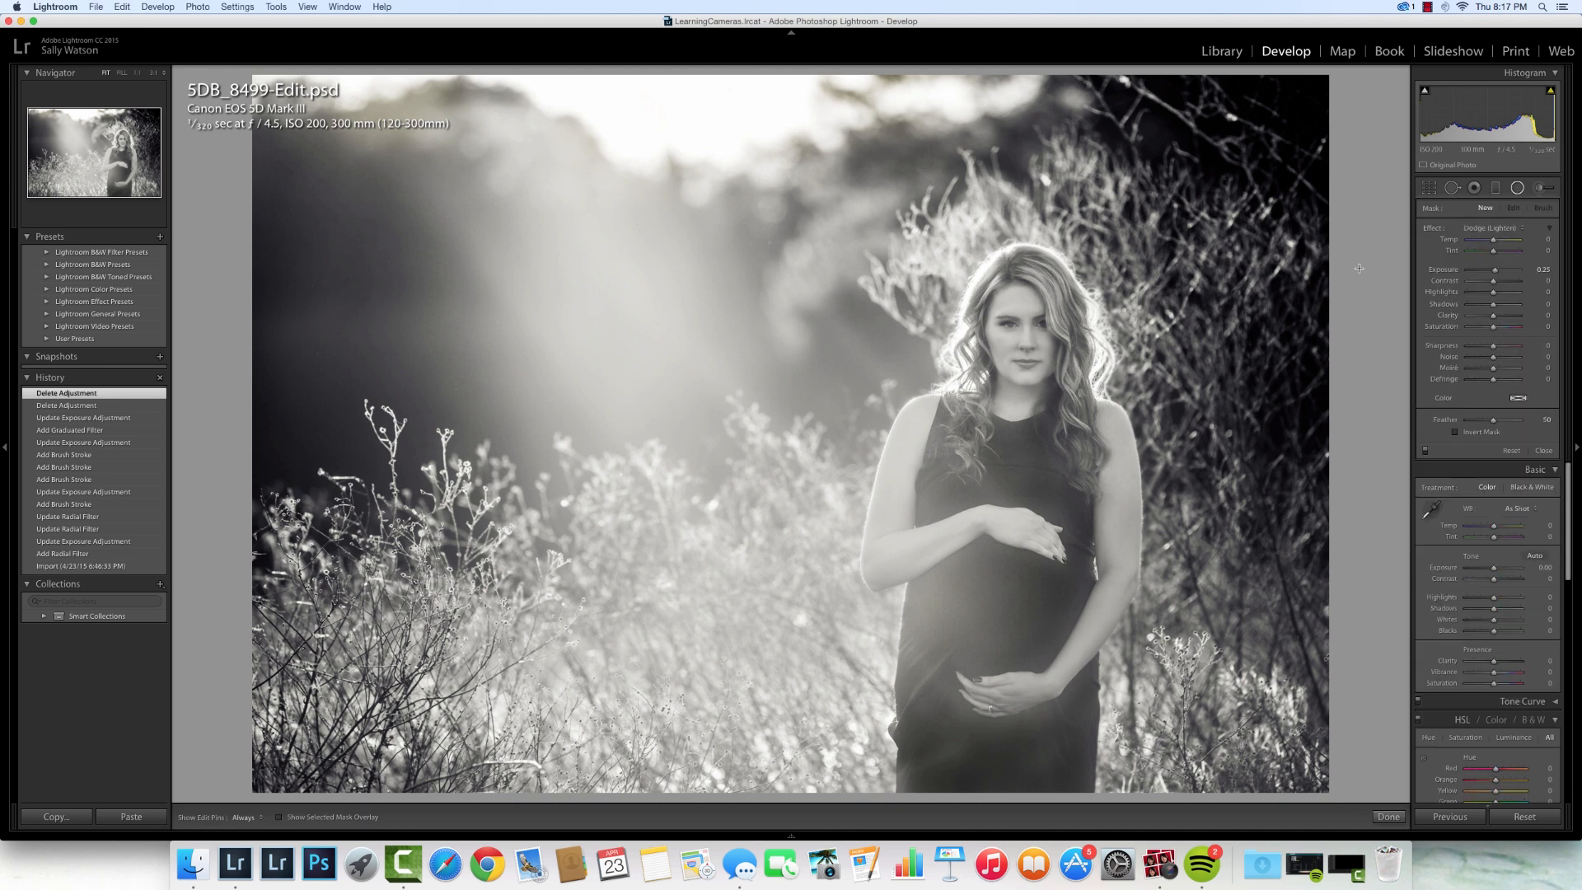
pyautogui.moveTo(1219, 305)
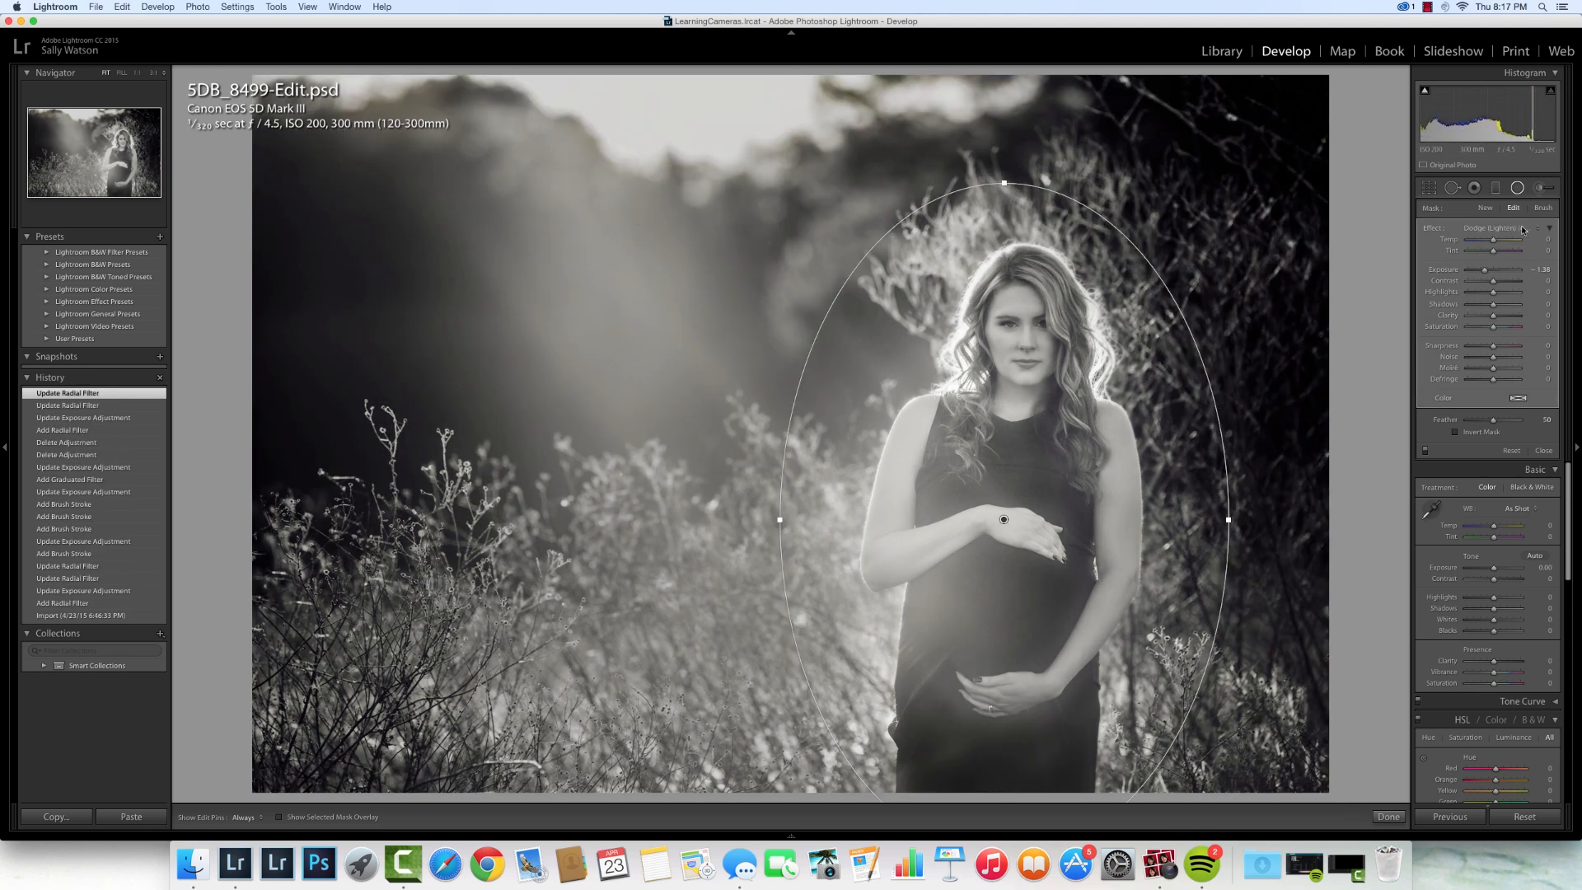
# - Brush extra background into the radial filter mask with edit pins hidden, darkening it further
pyautogui.click(1542, 208)
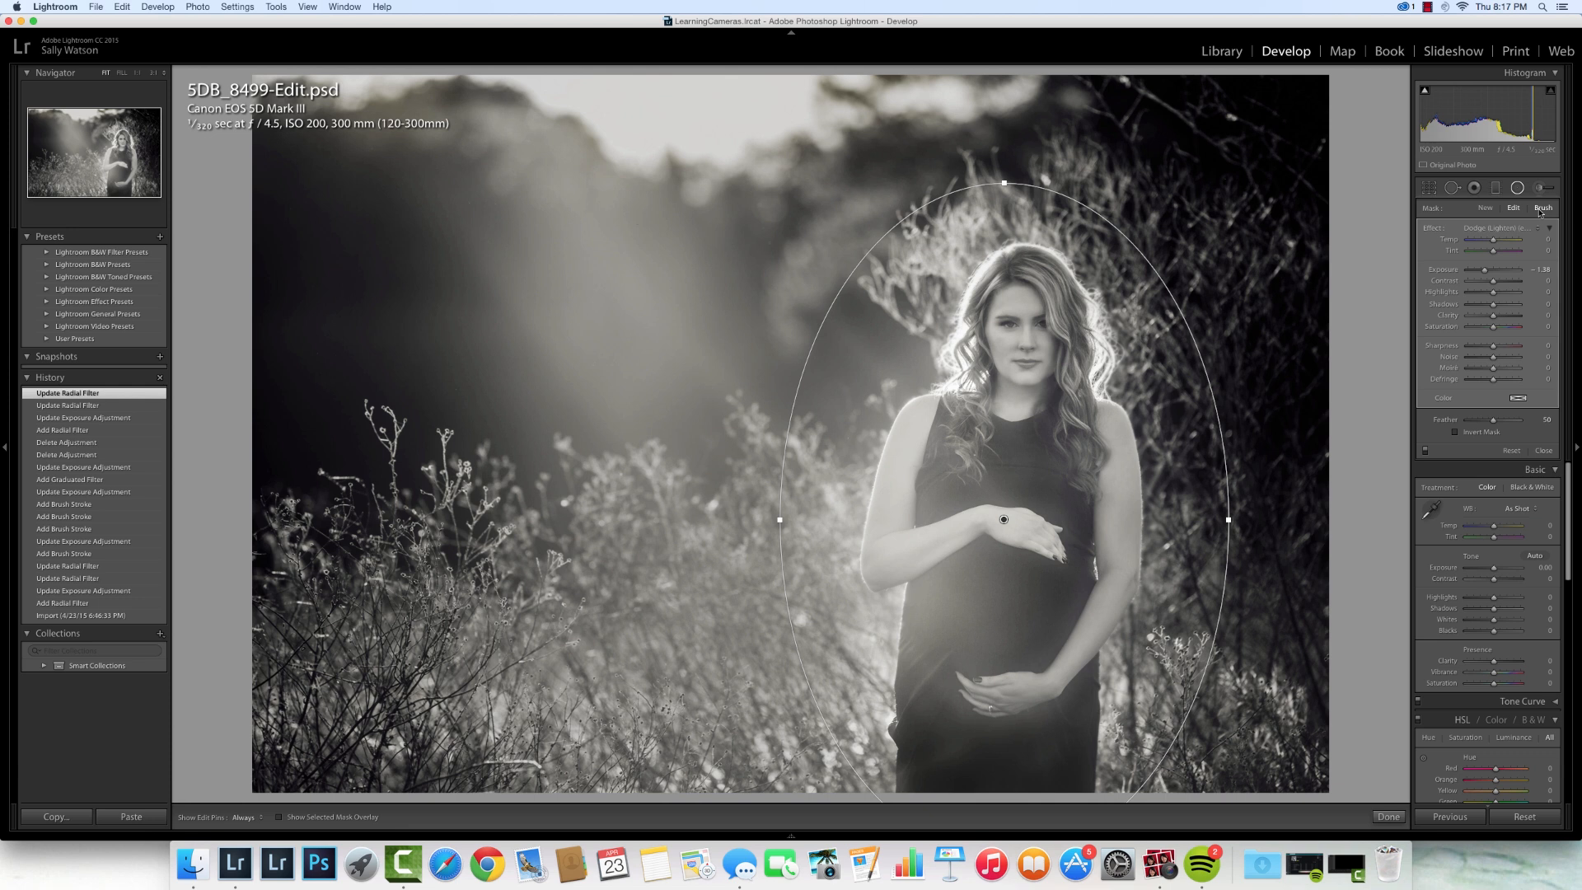
pyautogui.click(1543, 208)
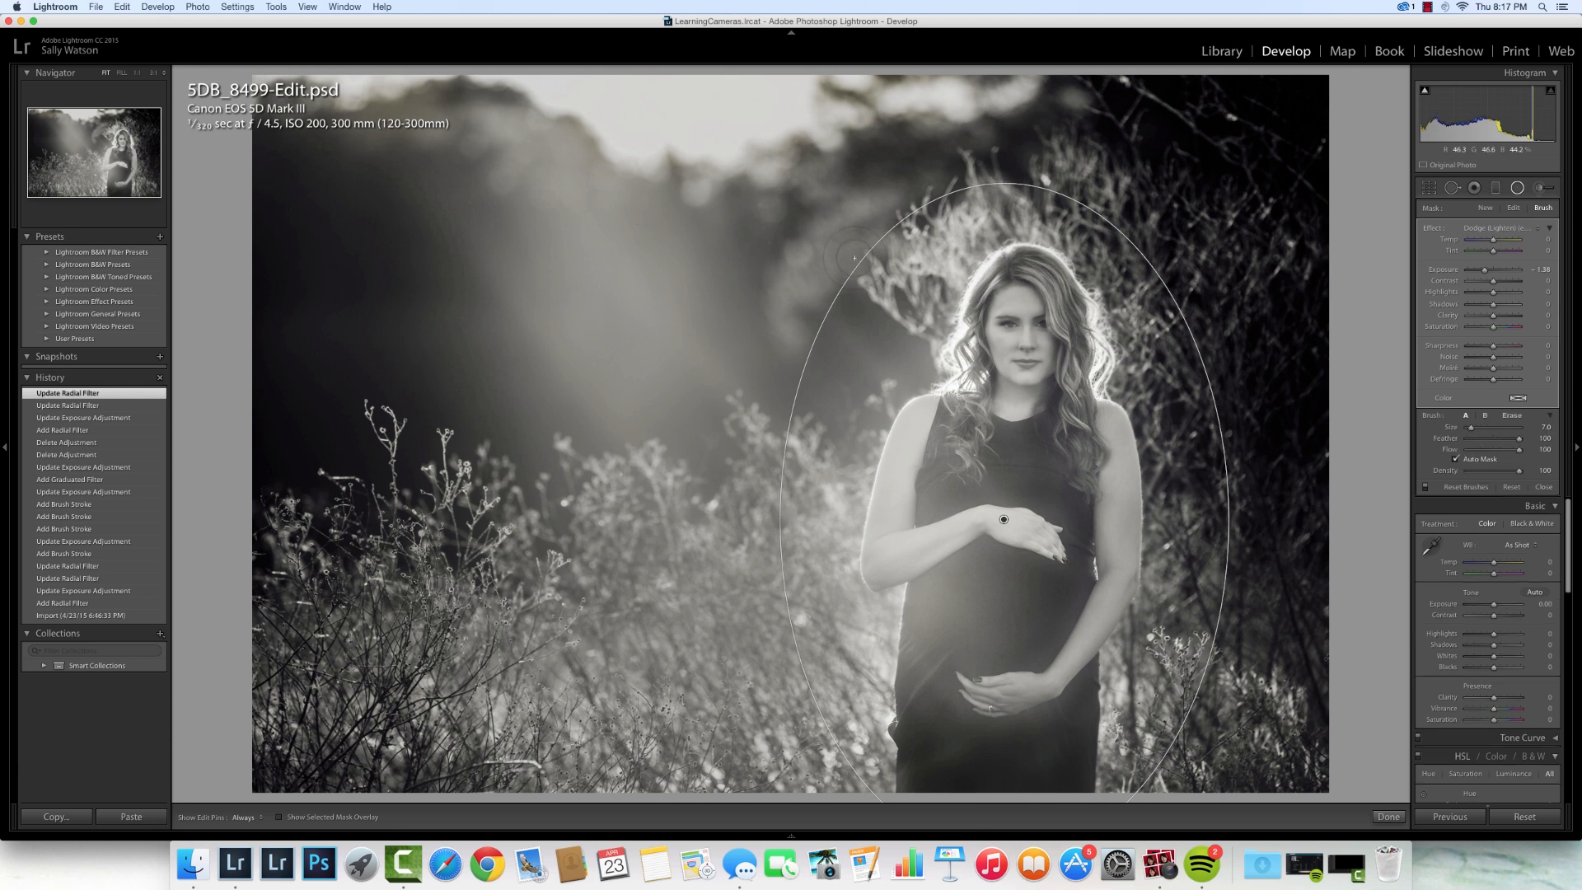
pyautogui.click(242, 817)
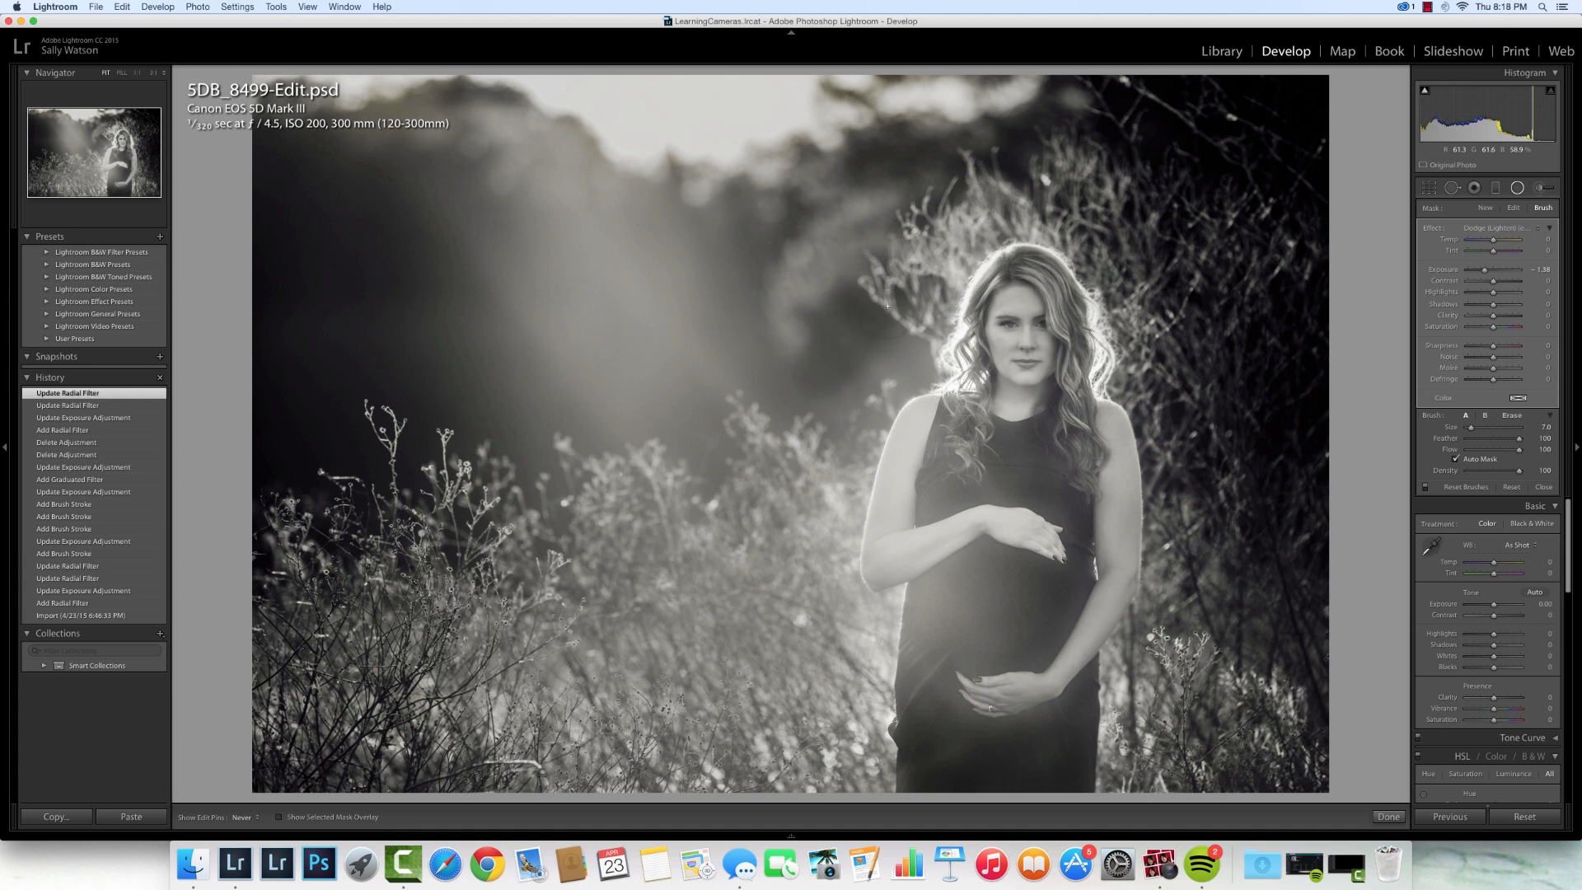
pyautogui.moveTo(785, 360)
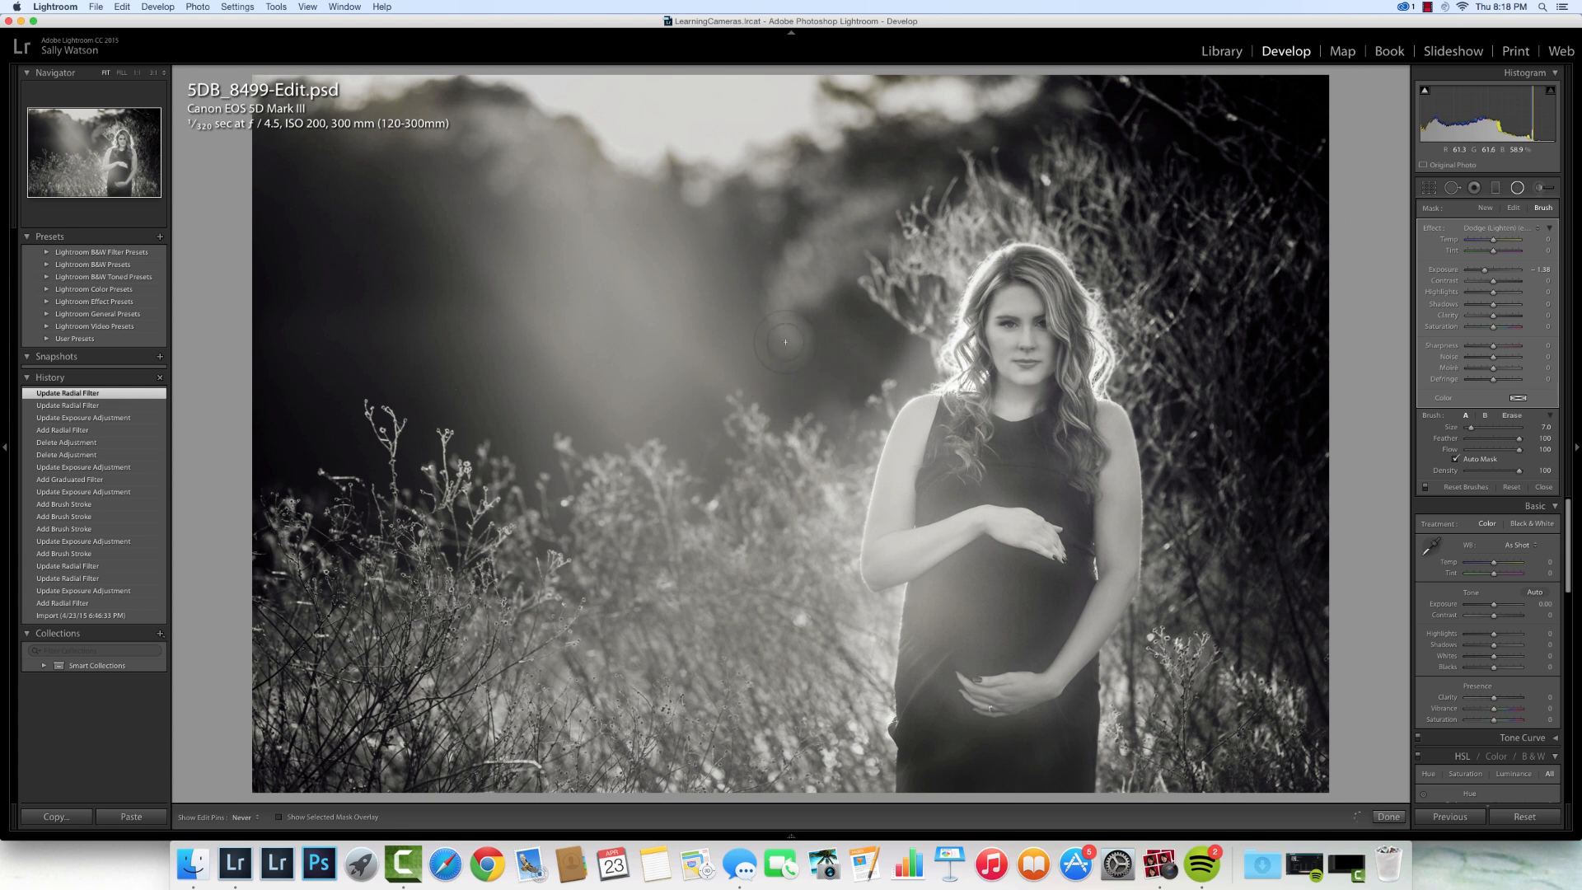
pyautogui.click(785, 341)
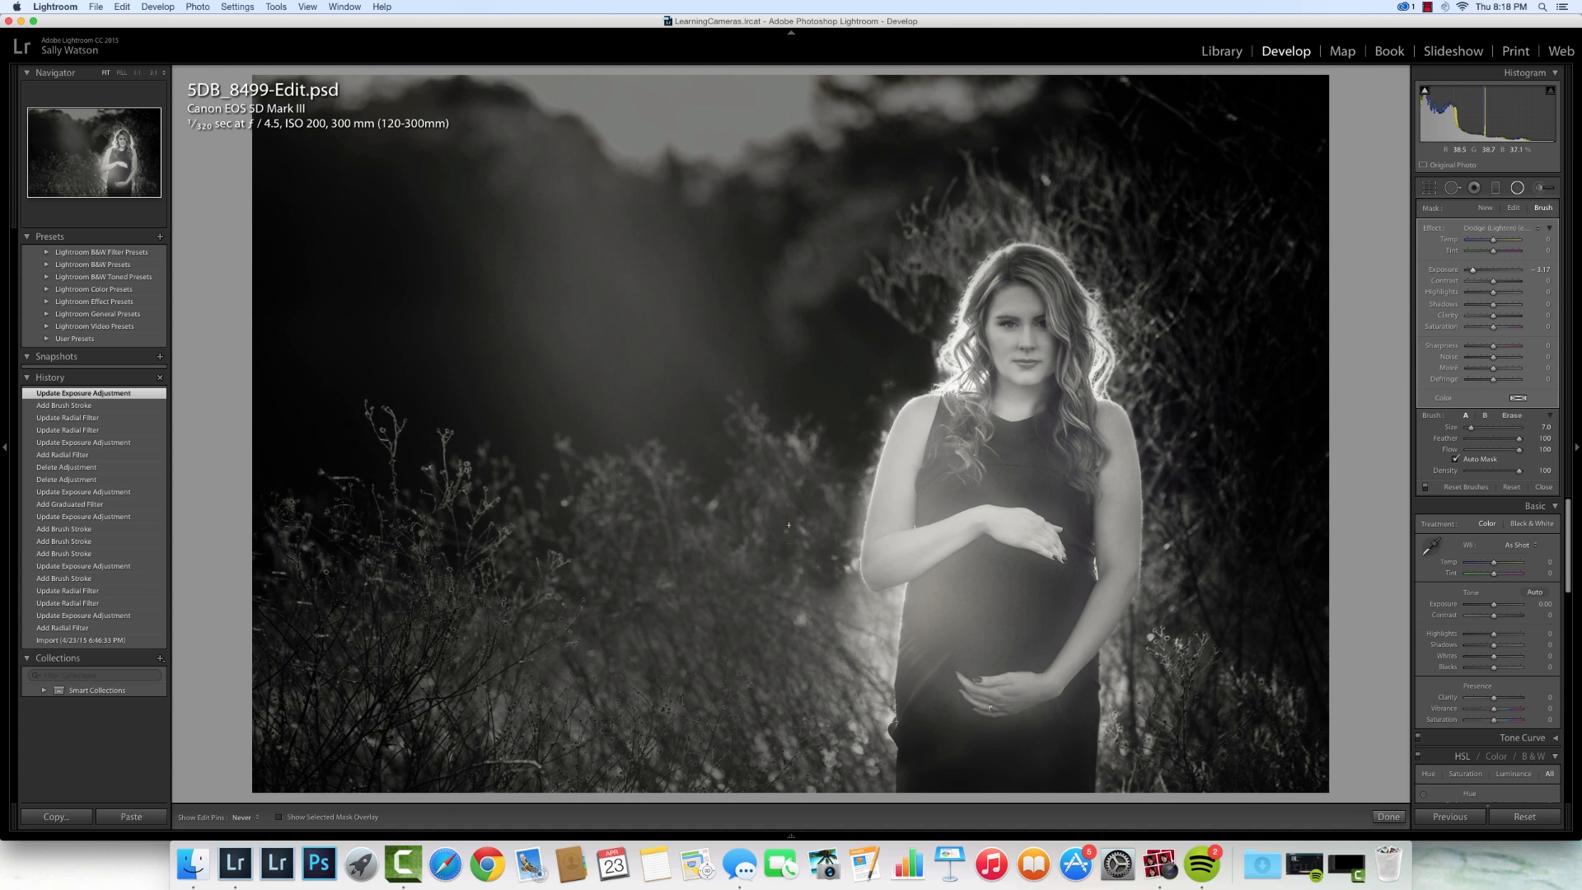
# - Brush more background into the mask and raise Exposure slightly to ease the darkening
pyautogui.click(800, 585)
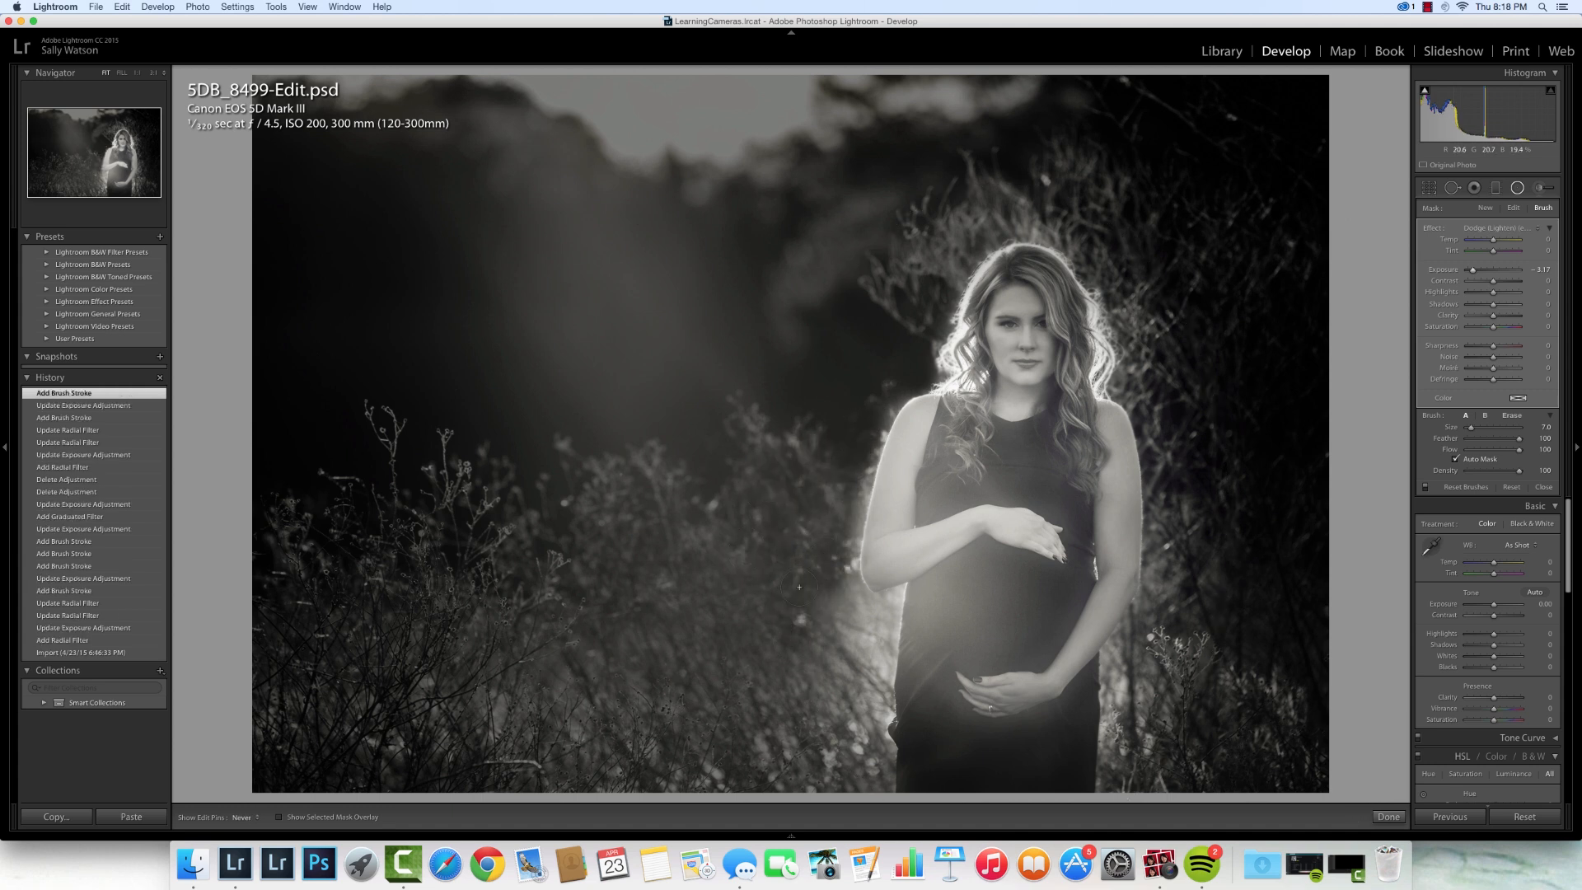
pyautogui.click(886, 605)
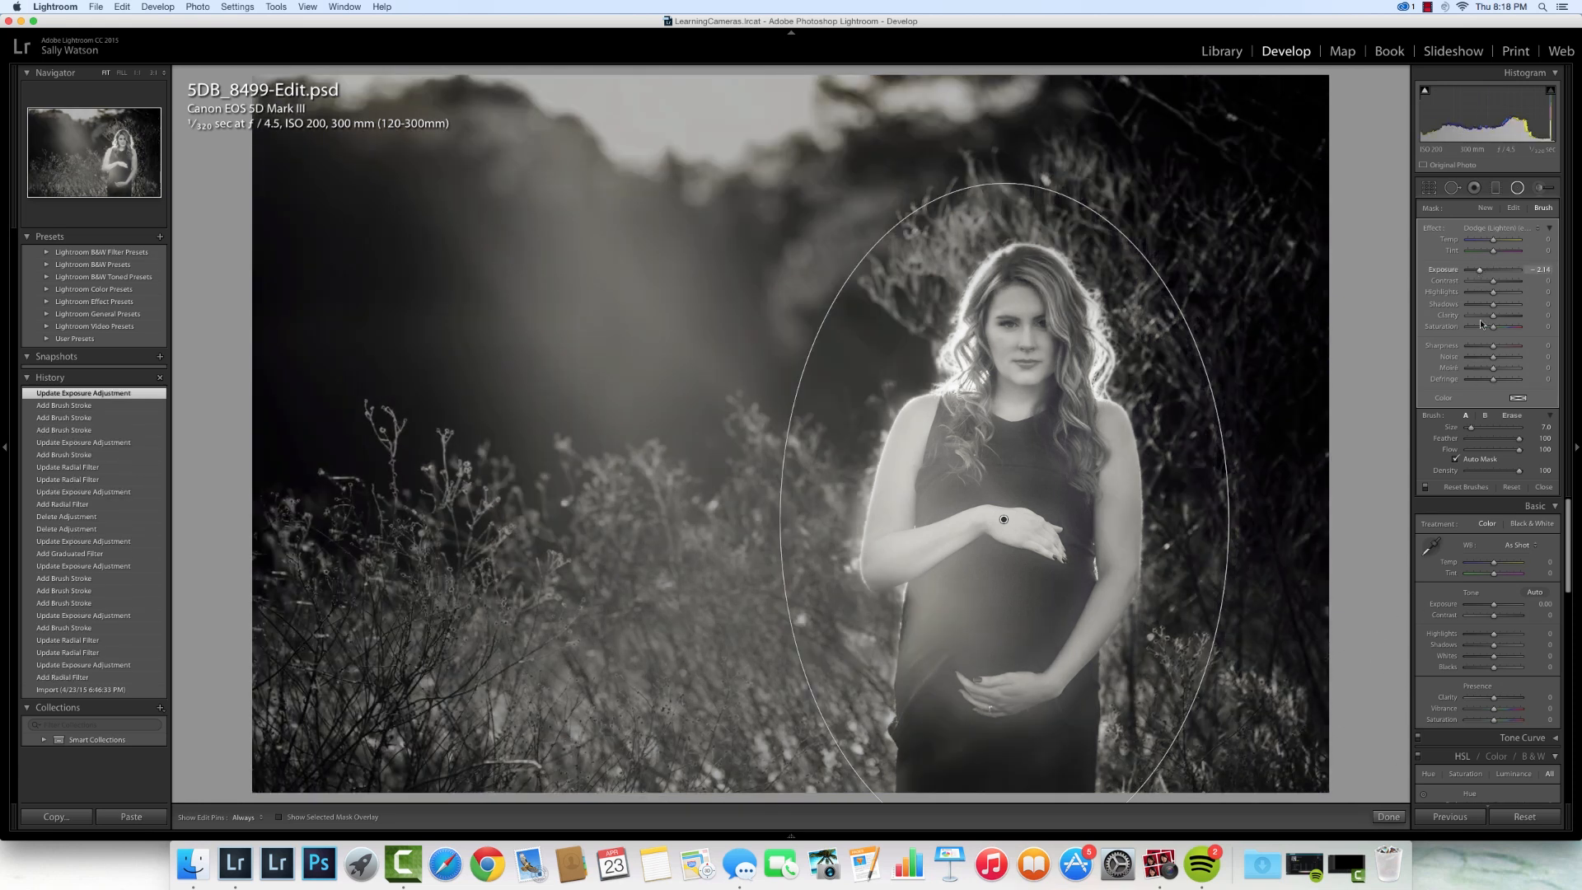
# - Finish the radial filter and add a diagonal graduated filter darkening the upper-left sky
pyautogui.click(1390, 817)
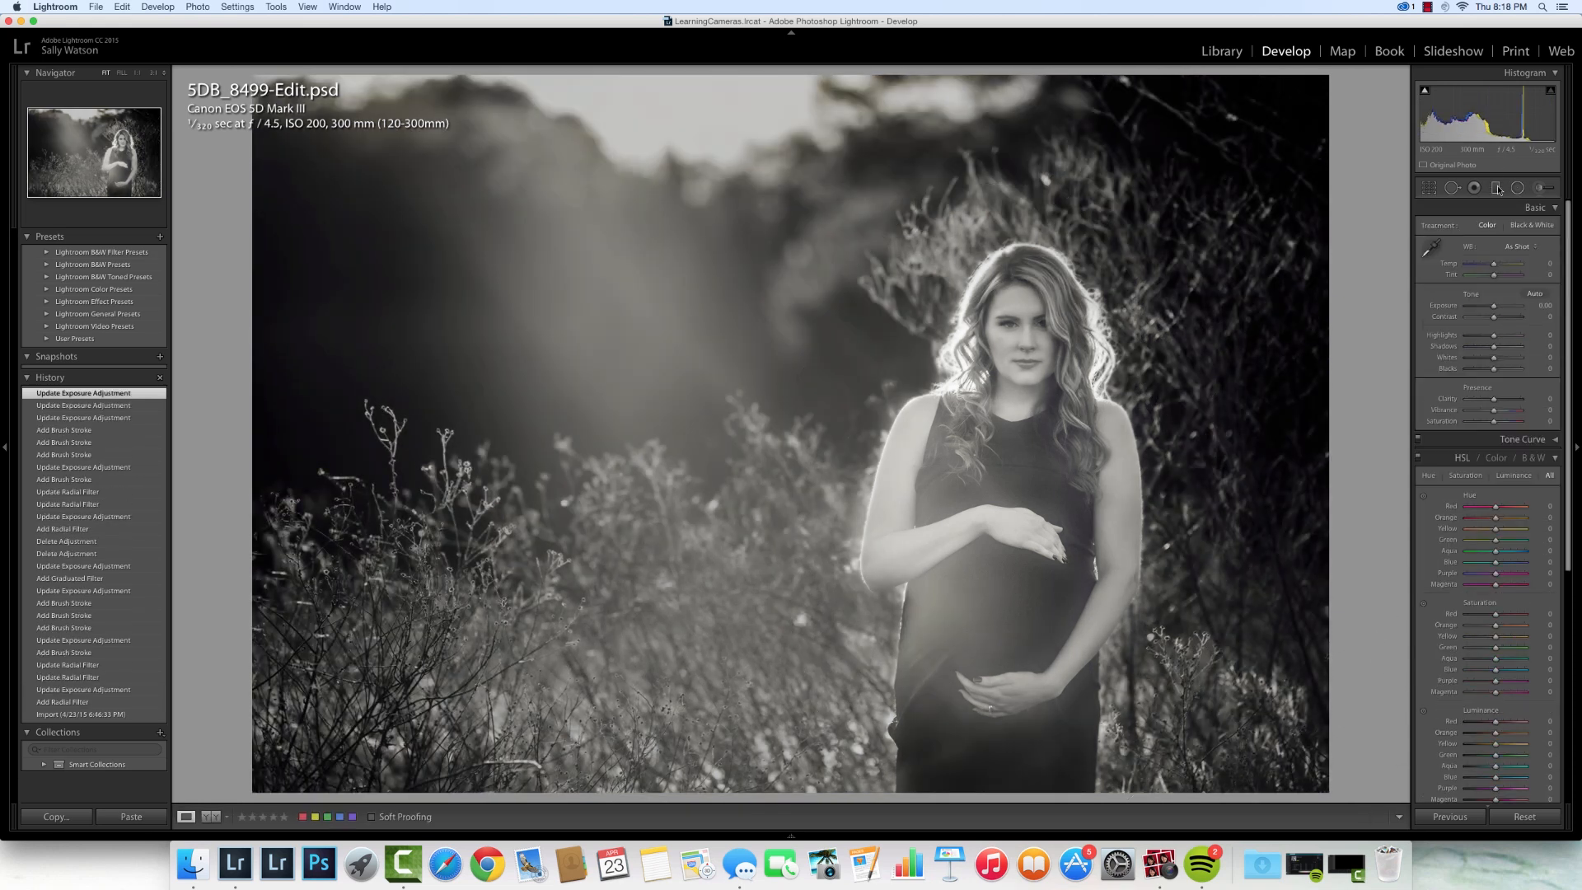
pyautogui.click(1474, 188)
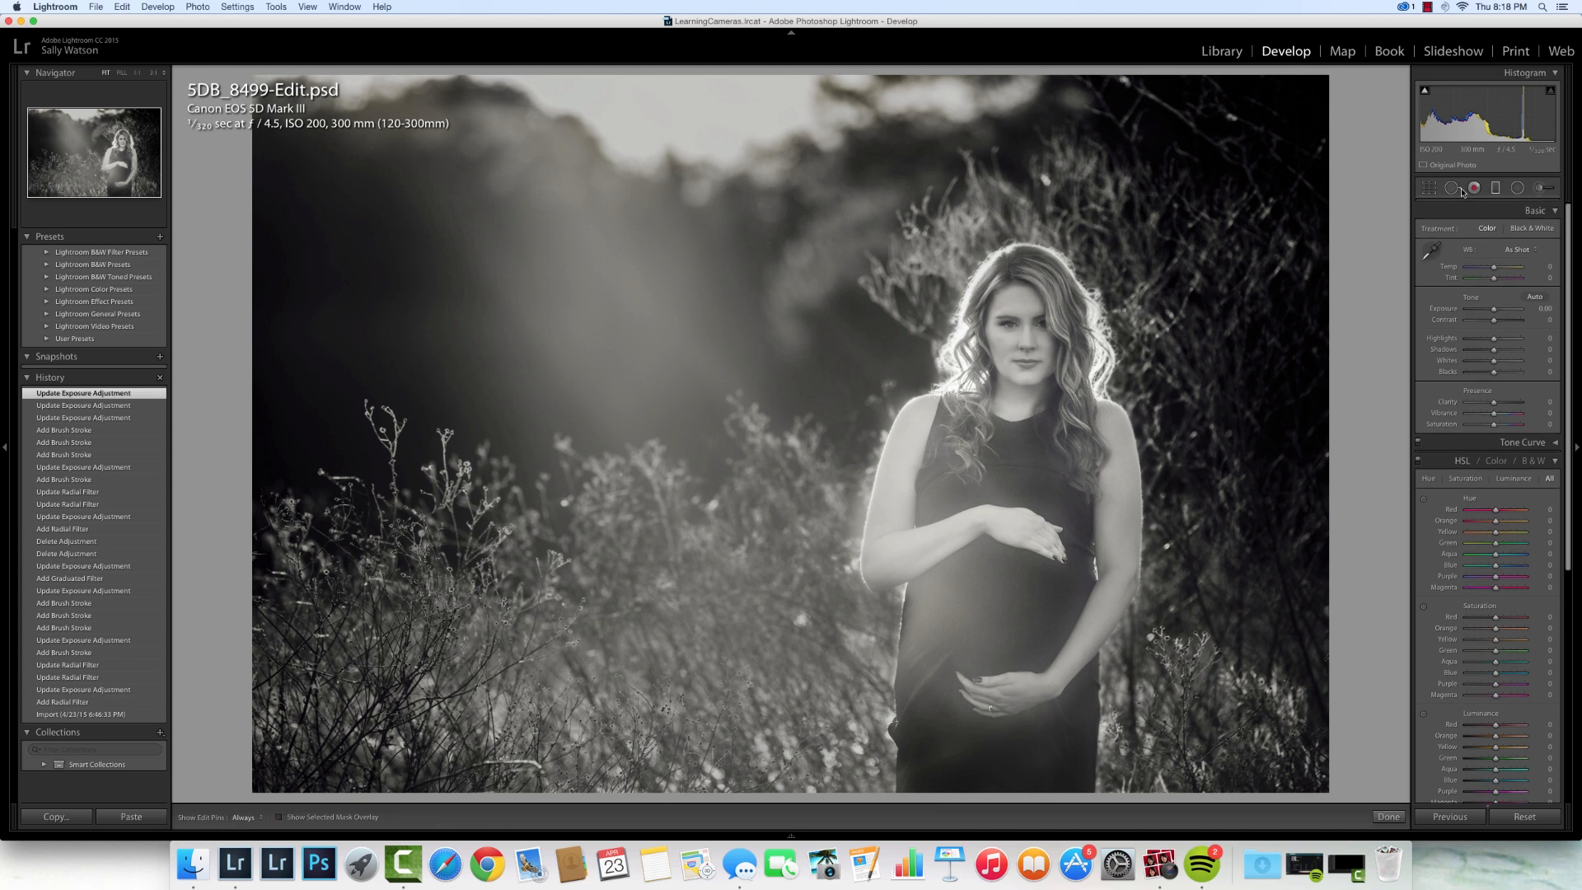
pyautogui.click(1473, 188)
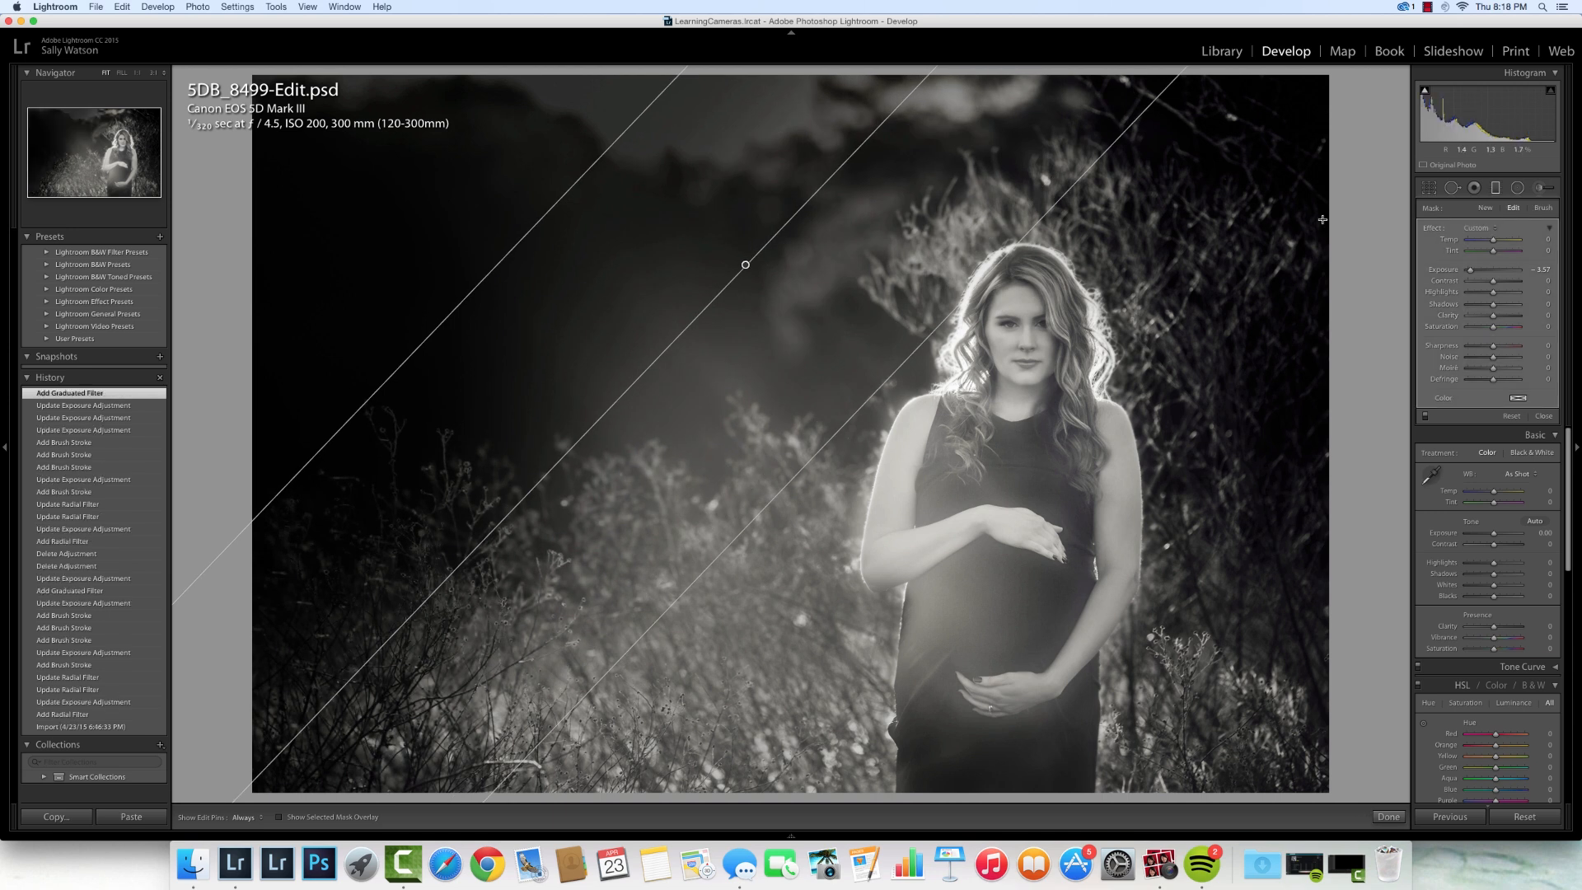
pyautogui.click(1545, 207)
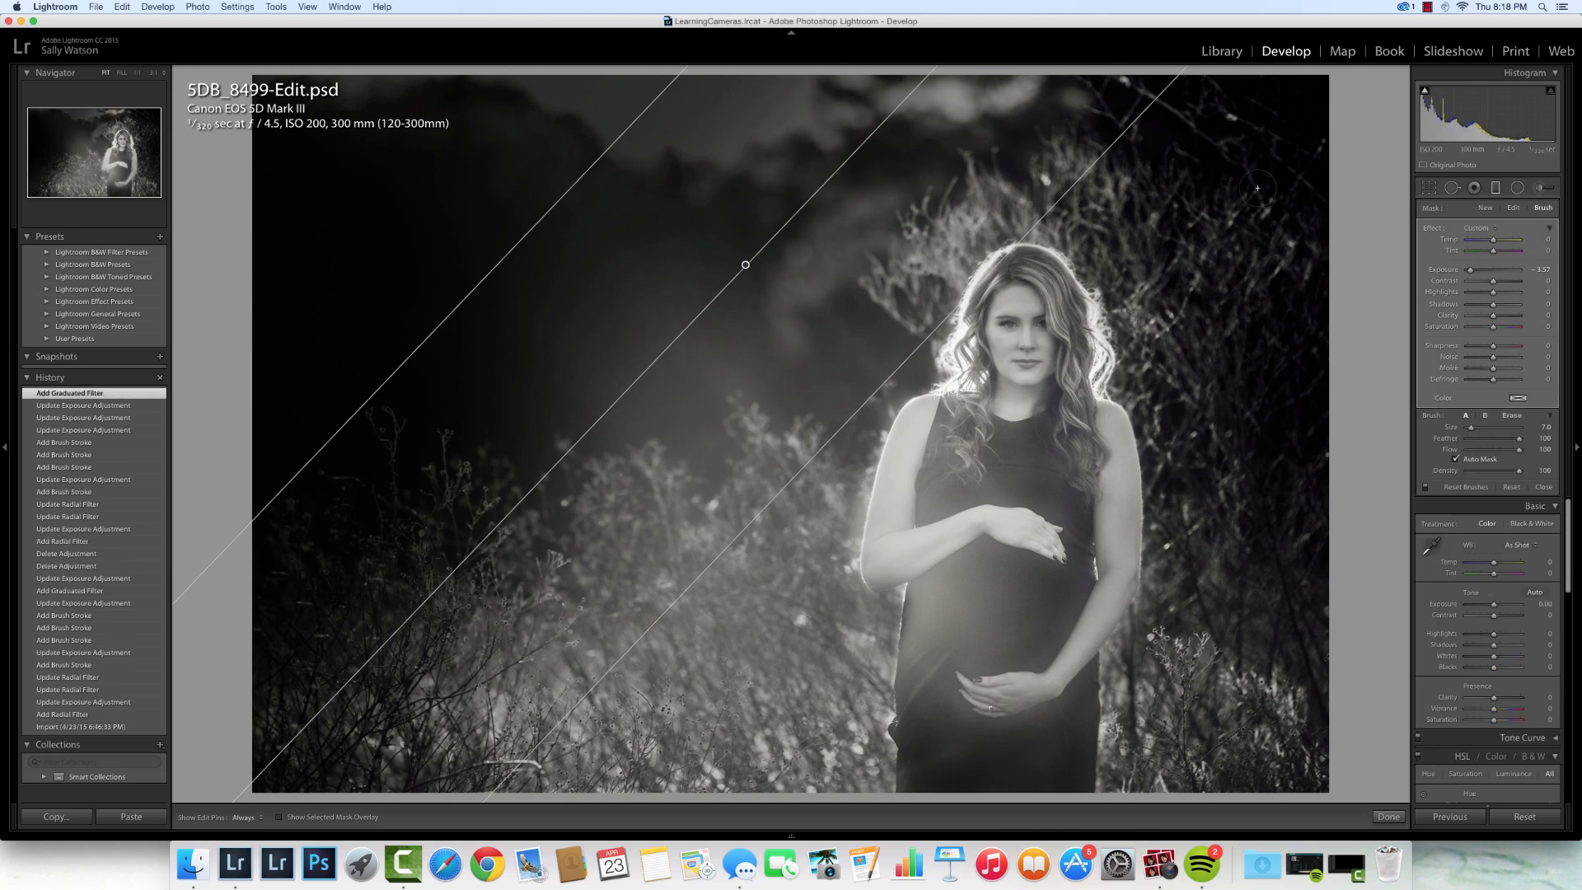